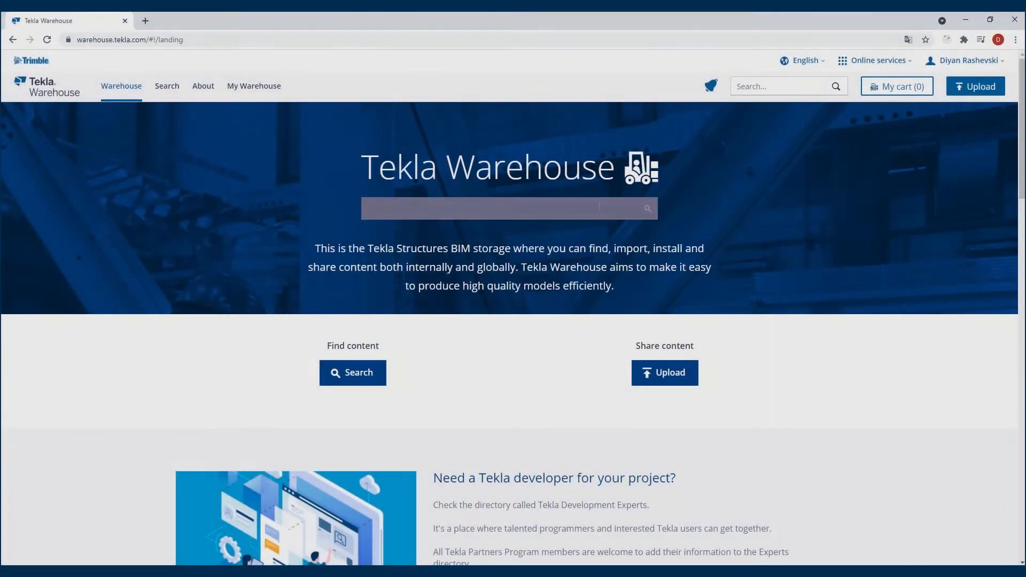
- Search Tekla Warehouse for 'schoeck' to list the three Schöck plug-in results
{"action": "type", "text": "schoed"}
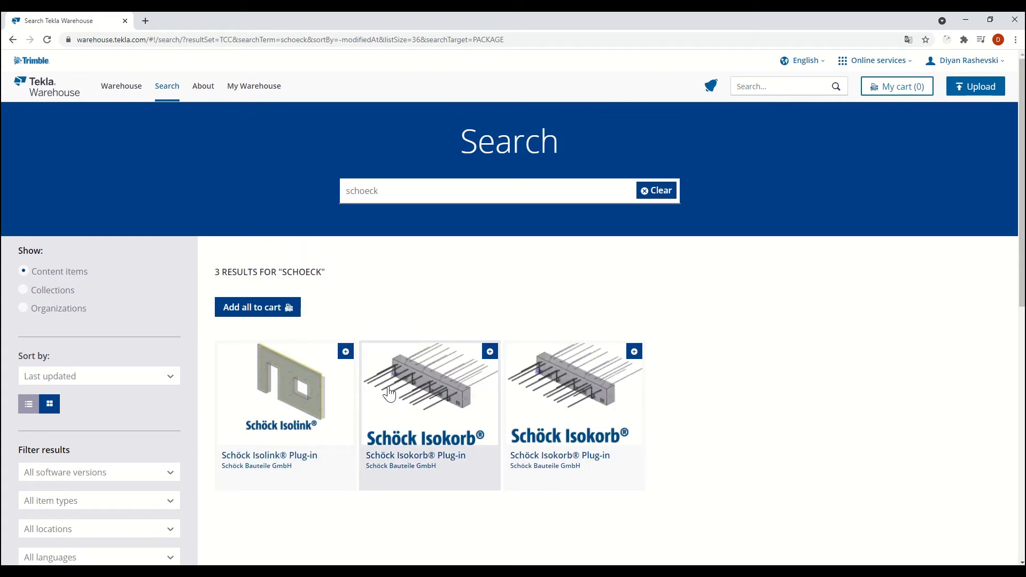
- View the Schöck Isokorb Plug-in details page and its description
{"action": "left_click", "coordinate": [430, 392]}
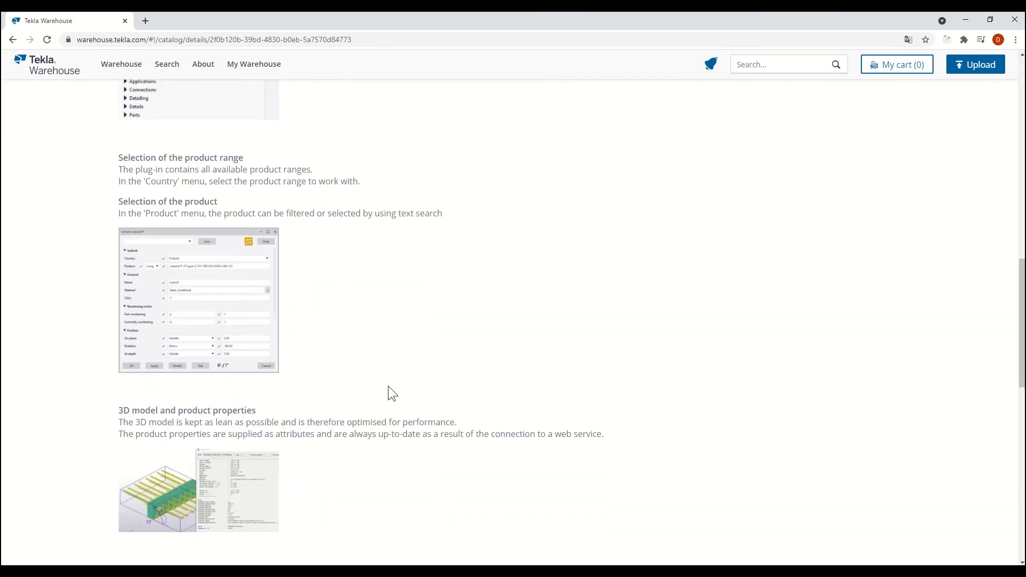
{"action": "scroll", "scroll_direction": "down", "scroll_amount": 3}
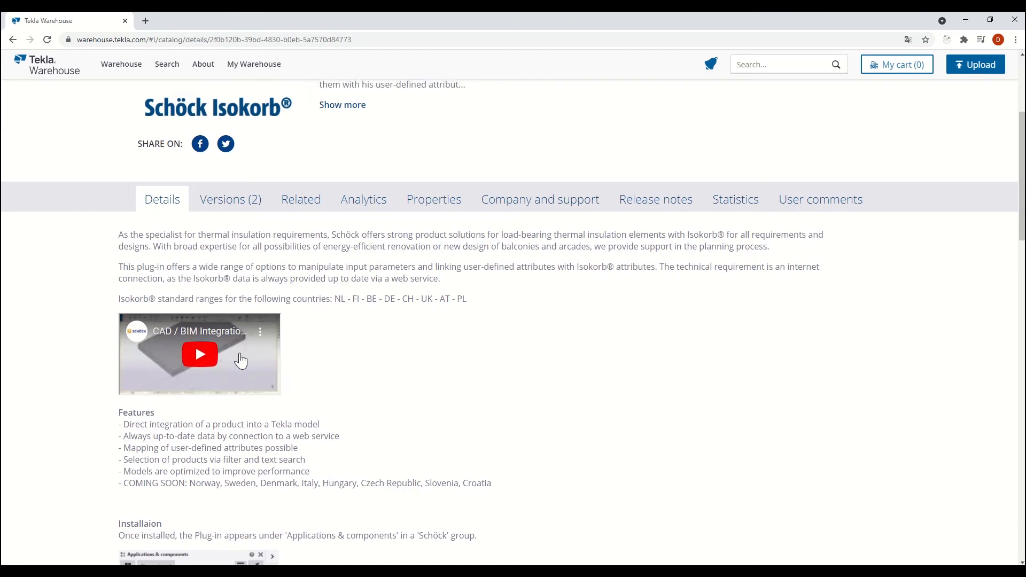
{"action": "scroll", "scroll_direction": "up", "scroll_amount": 3}
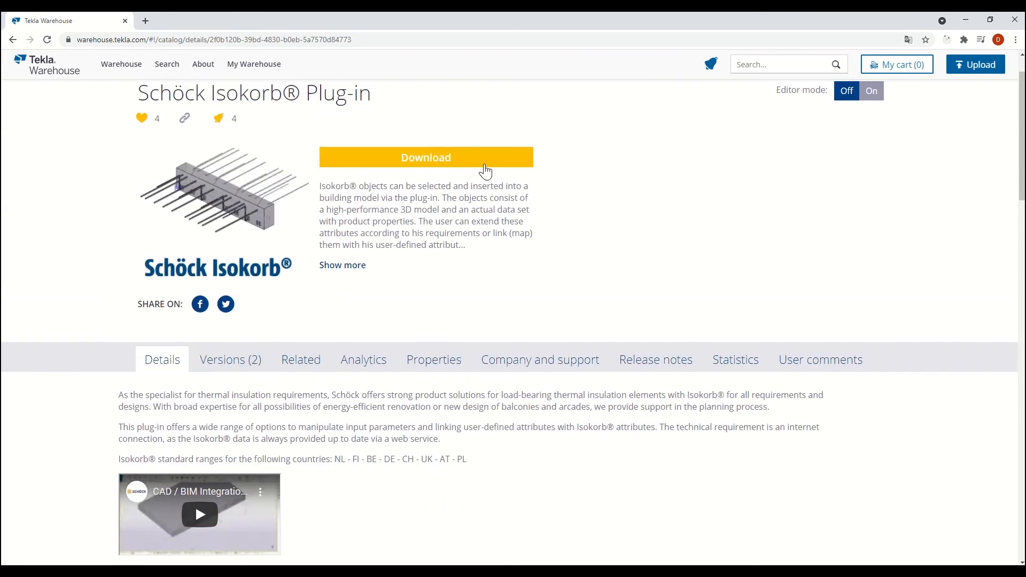
- Download the 64-bit package of Isokorb version 1.3.0.1 and load it into Tekla Structures
{"action": "left_click", "coordinate": [426, 158]}
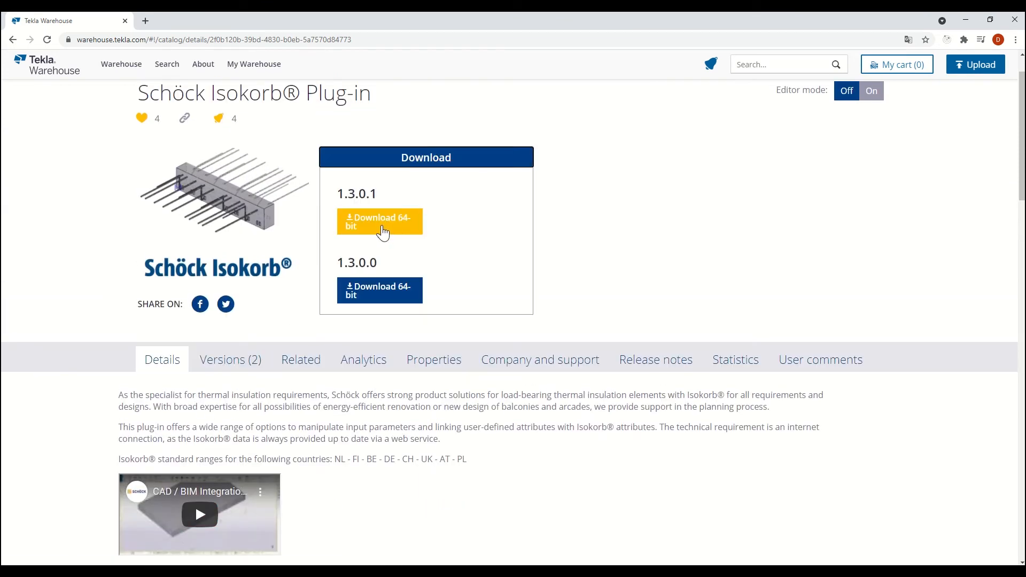
{"action": "left_click", "coordinate": [380, 222]}
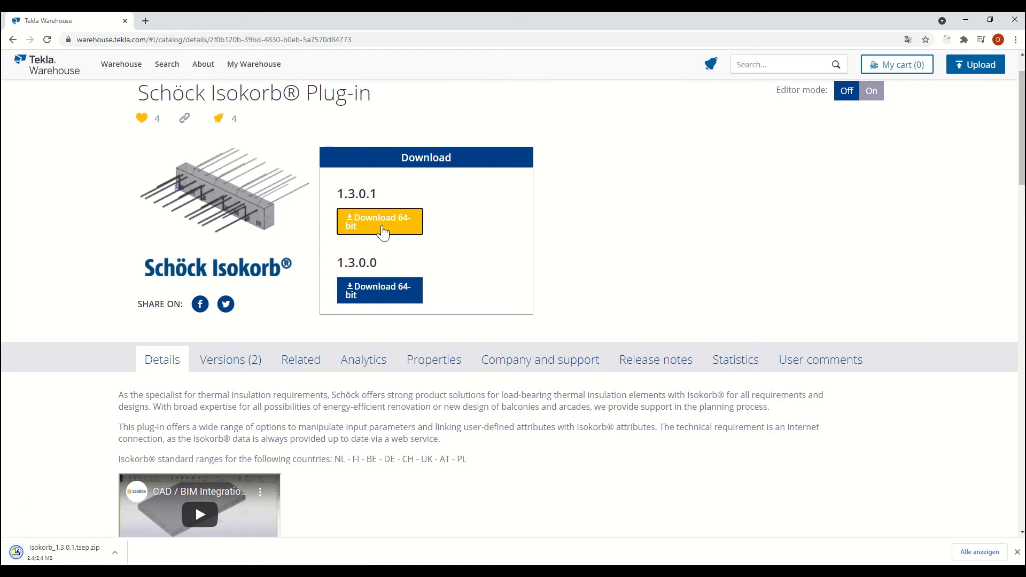
{"action": "left_click", "coordinate": [380, 221]}
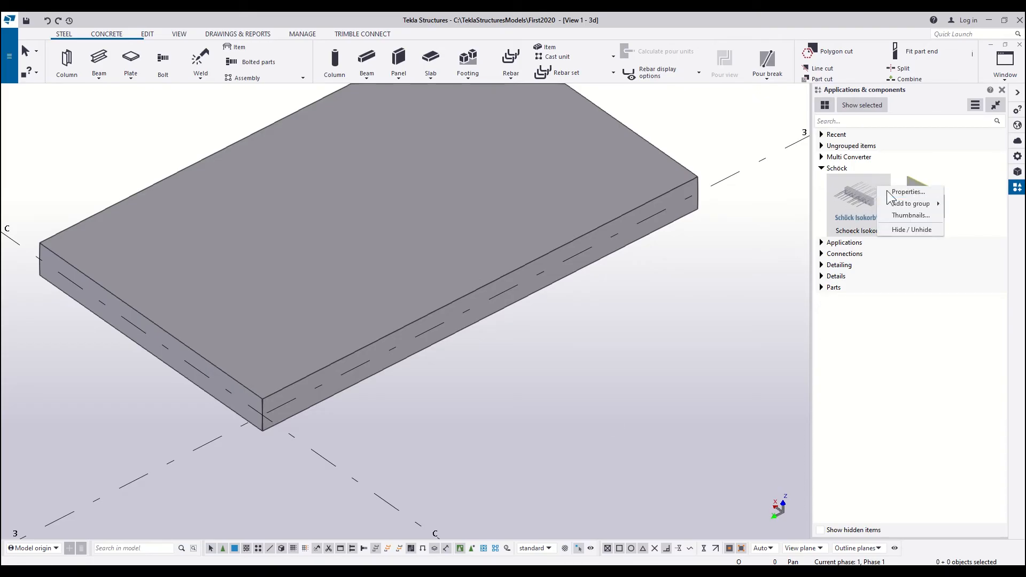
- Set the Isokorb component to United Kingdom product K-M3-V1-REI120-CV35-X120-H210-6.0
{"action": "left_click", "coordinate": [908, 191]}
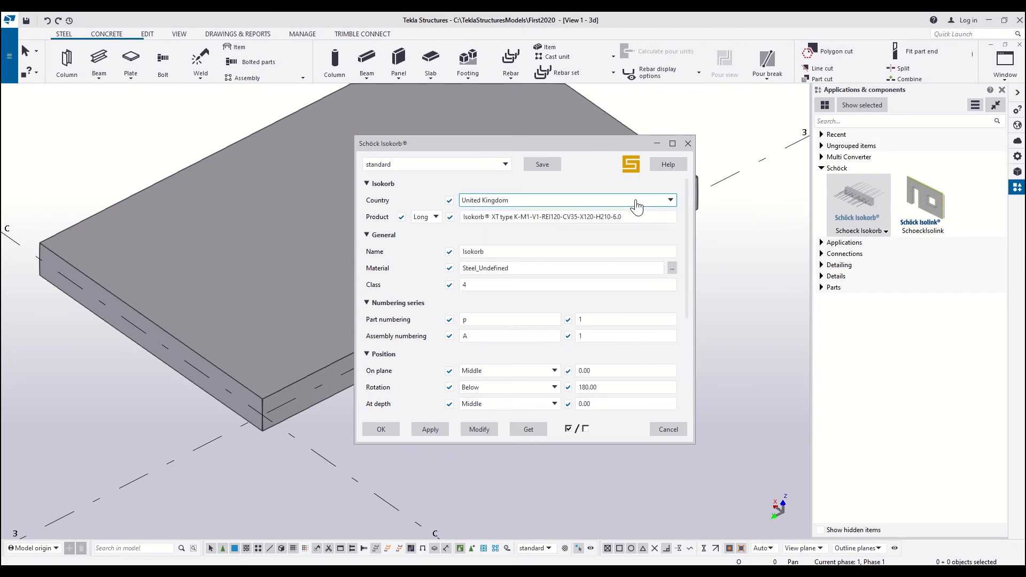
{"action": "left_click", "coordinate": [566, 218]}
{"action": "type", "text": "Isokorb® XT type K-M3-"}
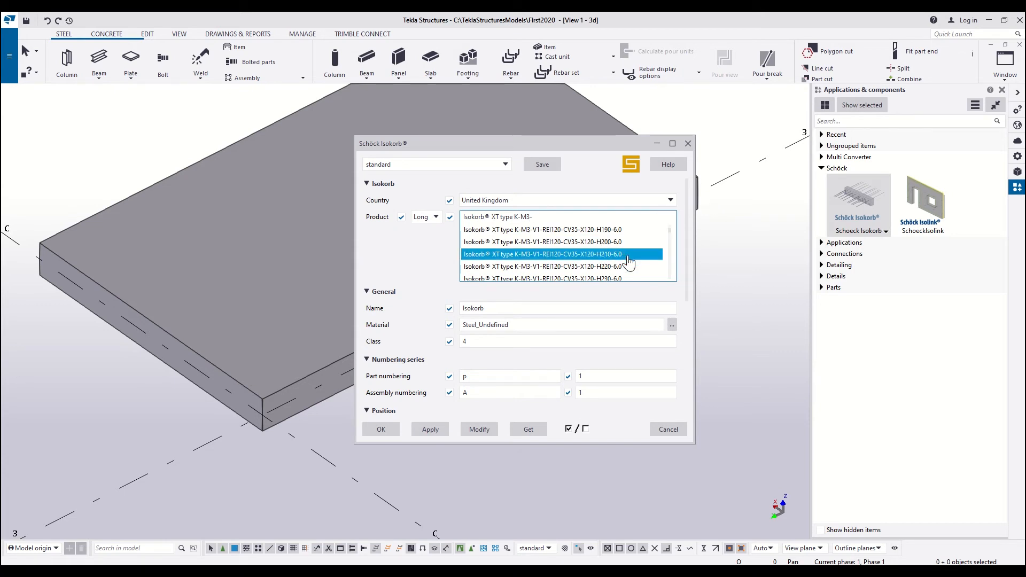
{"action": "left_click", "coordinate": [544, 255]}
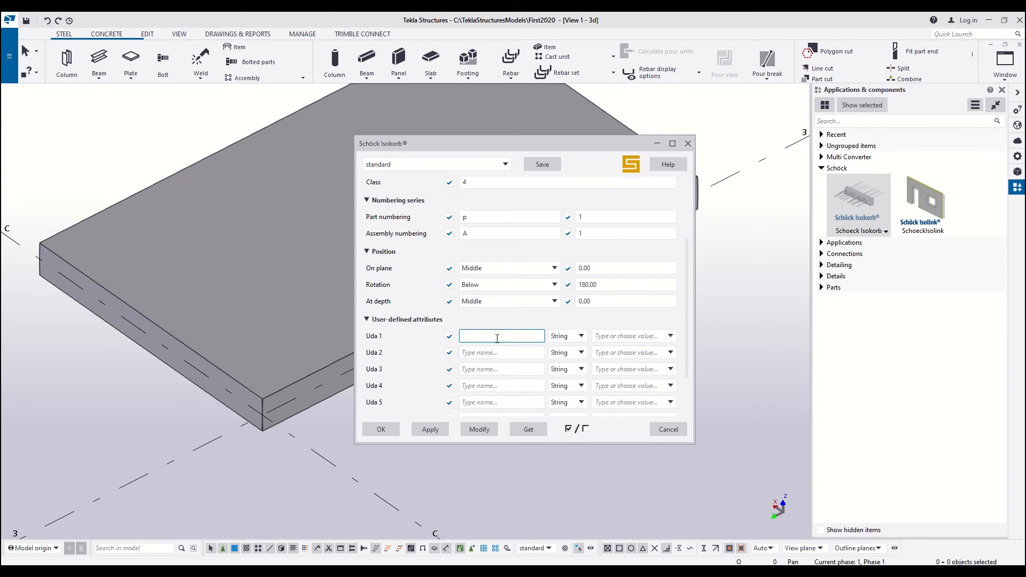
- Name Uda 1 'myNumber' and map its value to IK_ISOKORB_ARTICLE_NO
{"action": "type", "text": "my"}
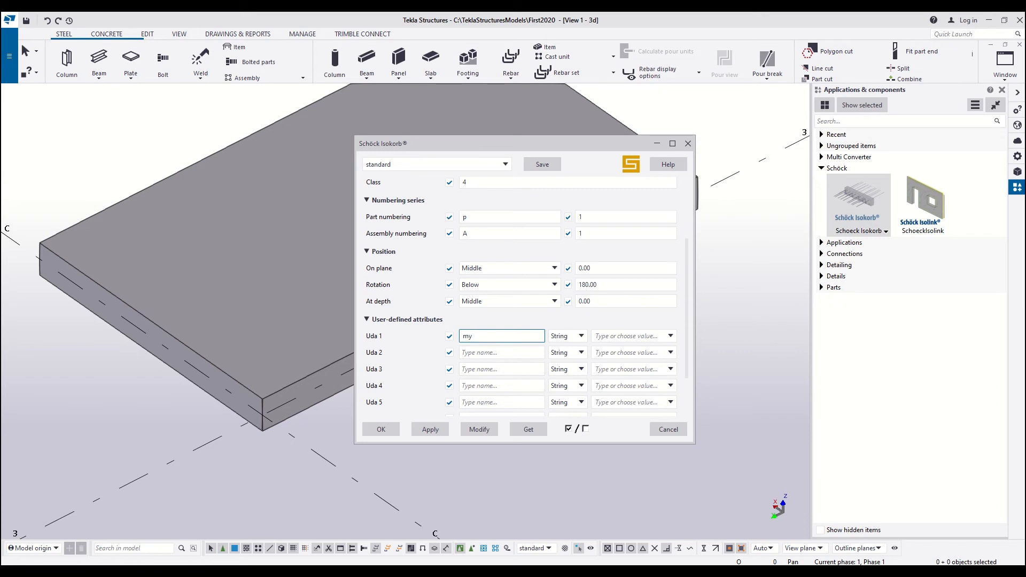
{"action": "type", "text": "Number"}
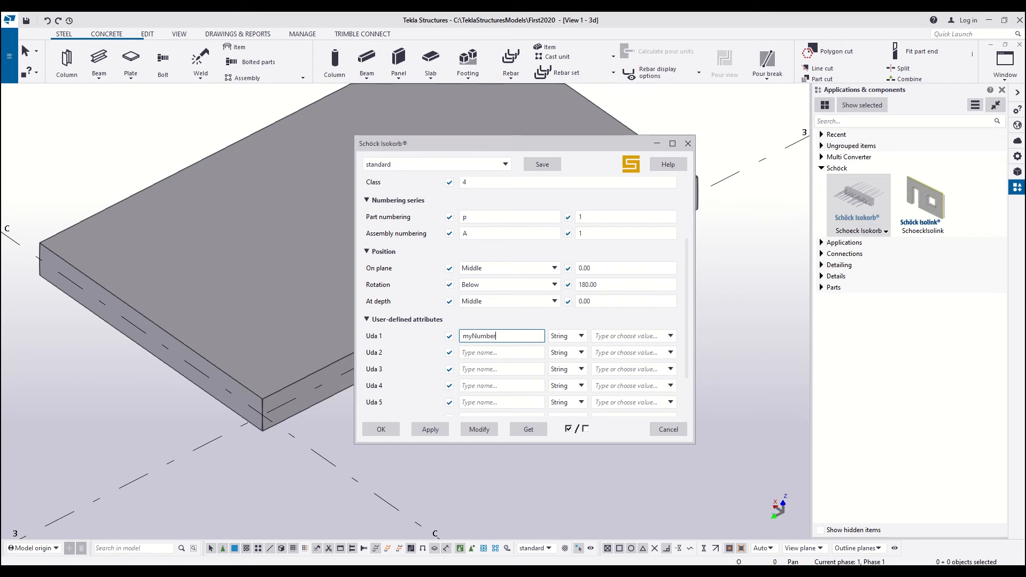
{"action": "left_click", "coordinate": [632, 336]}
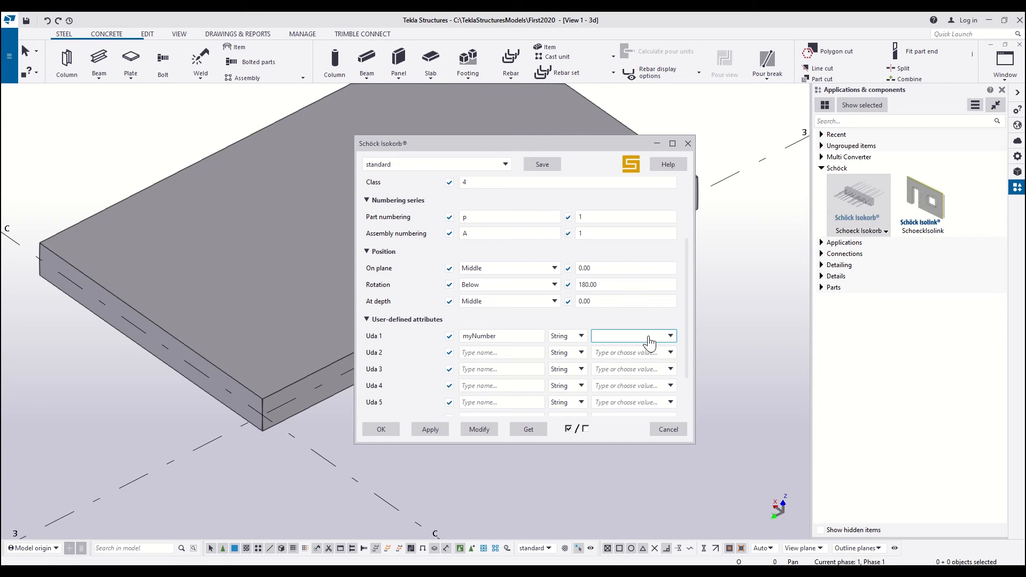
{"action": "left_click", "coordinate": [671, 336]}
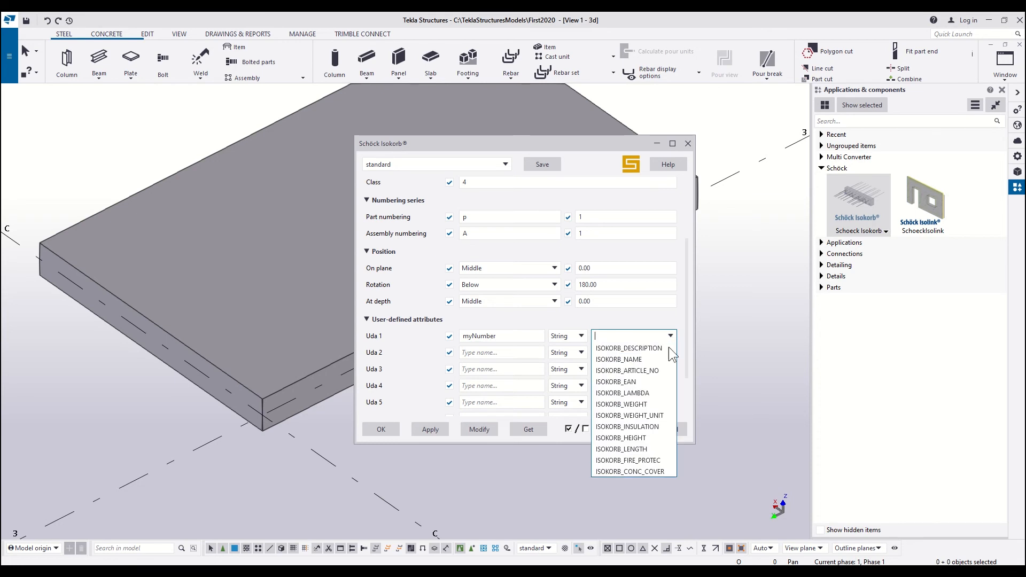
{"action": "left_click", "coordinate": [627, 371]}
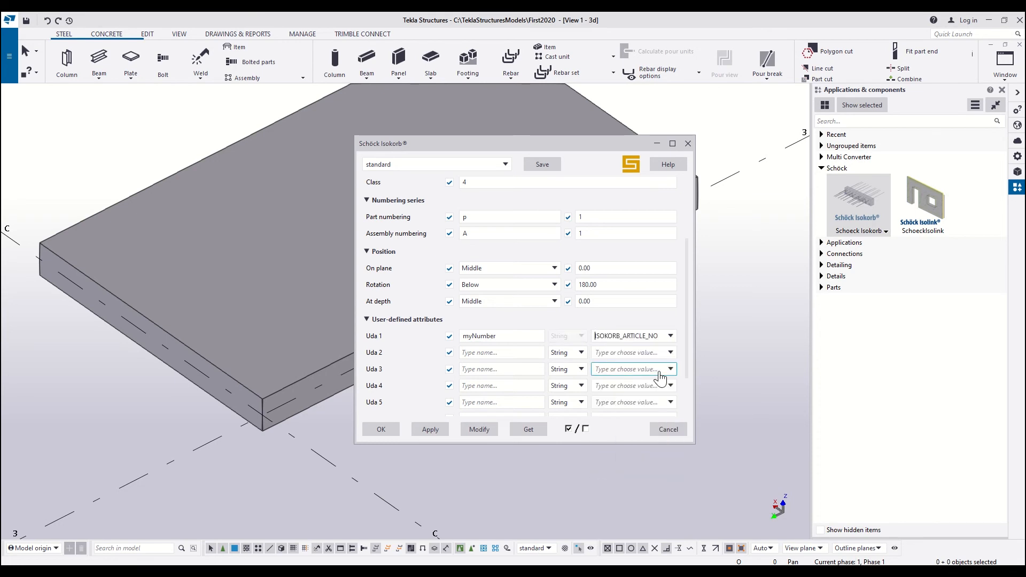
{"action": "type", "text": "IK_"}
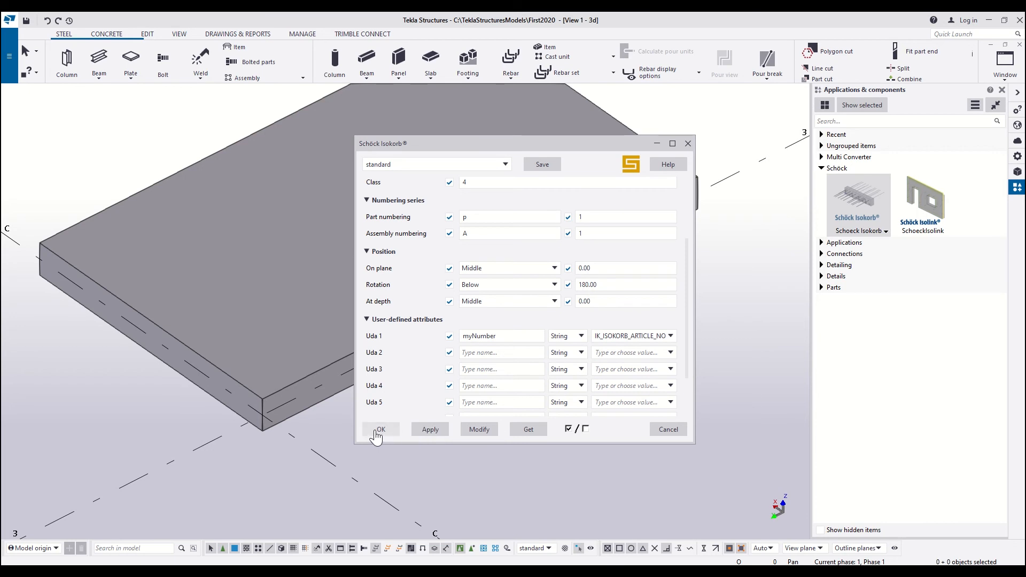
- Accept the Isokorb settings and insert elements along the slab's front edge
{"action": "left_click", "coordinate": [380, 430]}
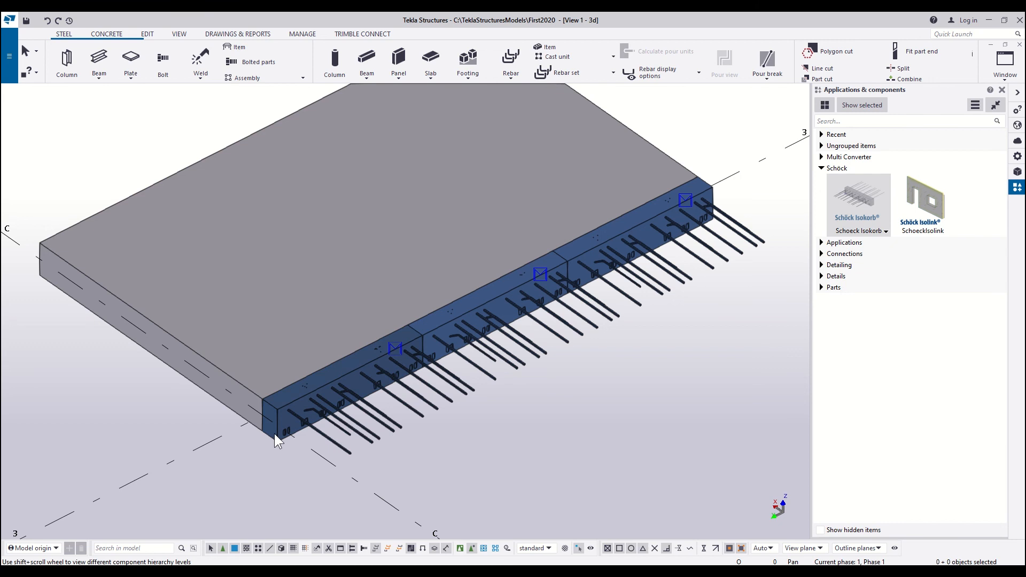
{"action": "right_click", "coordinate": [275, 439]}
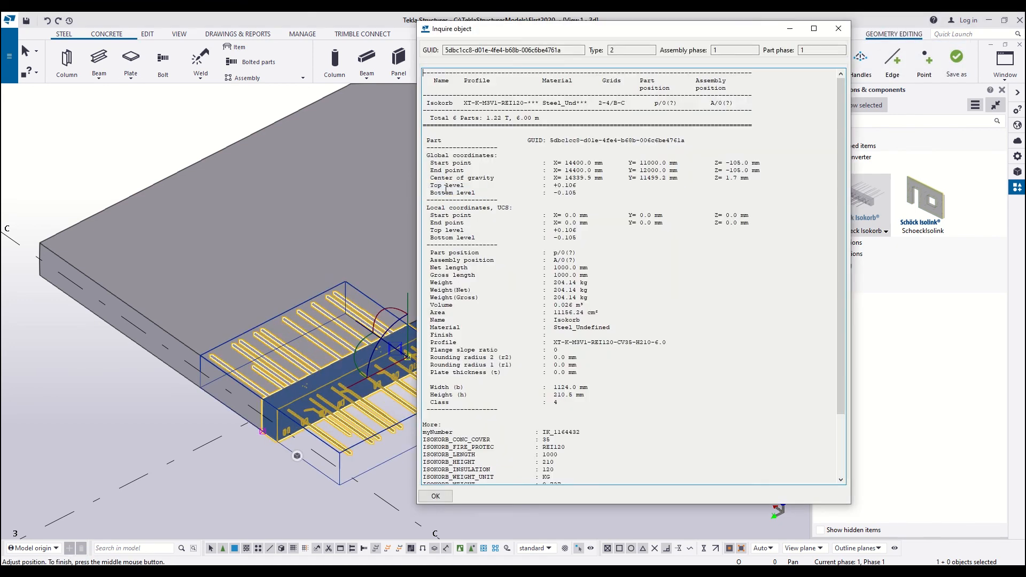
- Scroll the inquiry report to the More section showing myNumber and article number 1144432
{"action": "scroll", "scroll_direction": "down", "scroll_amount": 3}
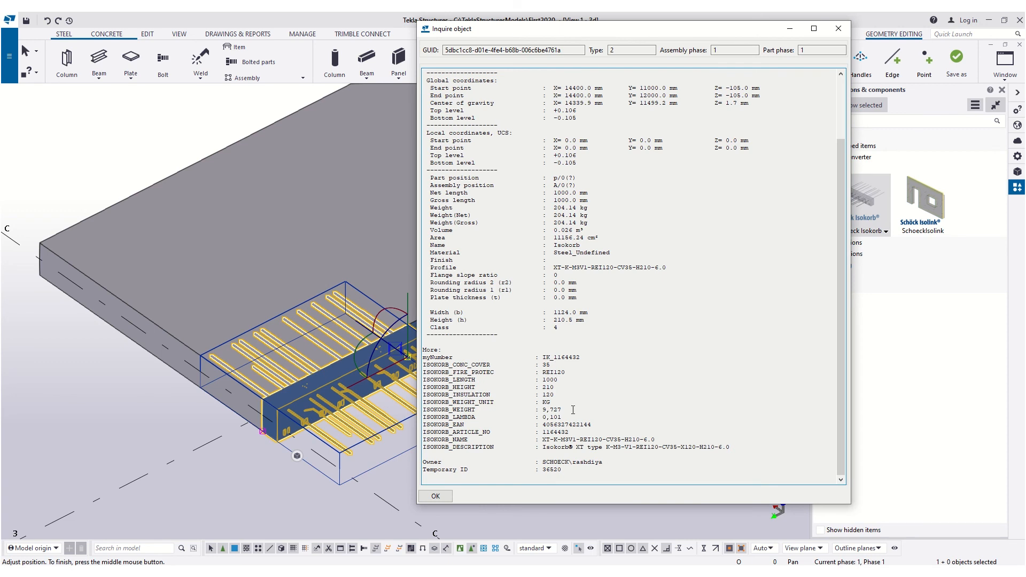